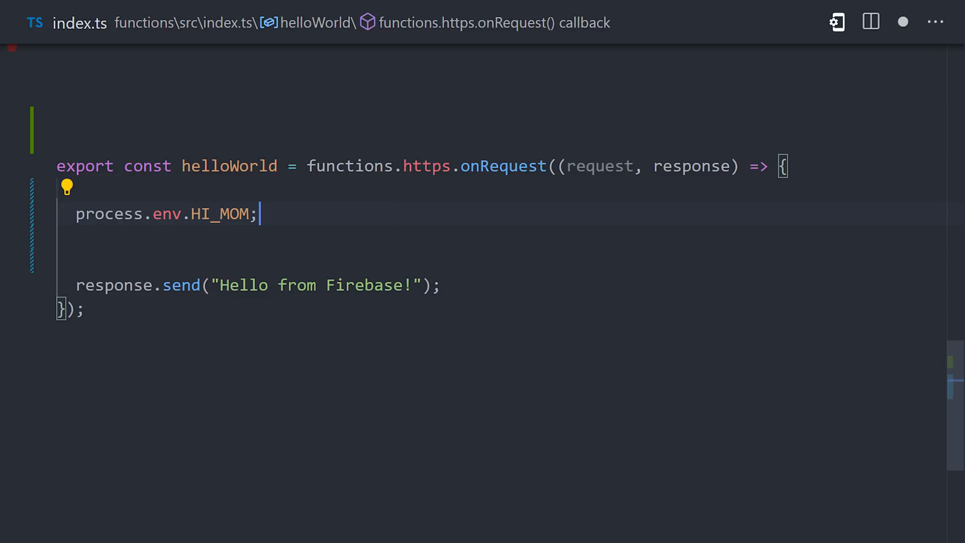
- Set SUPER_SECRET via the Firebase CLI and chain .runWith({ secrets: ["SUPER_SECRET"] }) onto helloWorld
{"action": "left_click", "coordinate": [99, 325]}
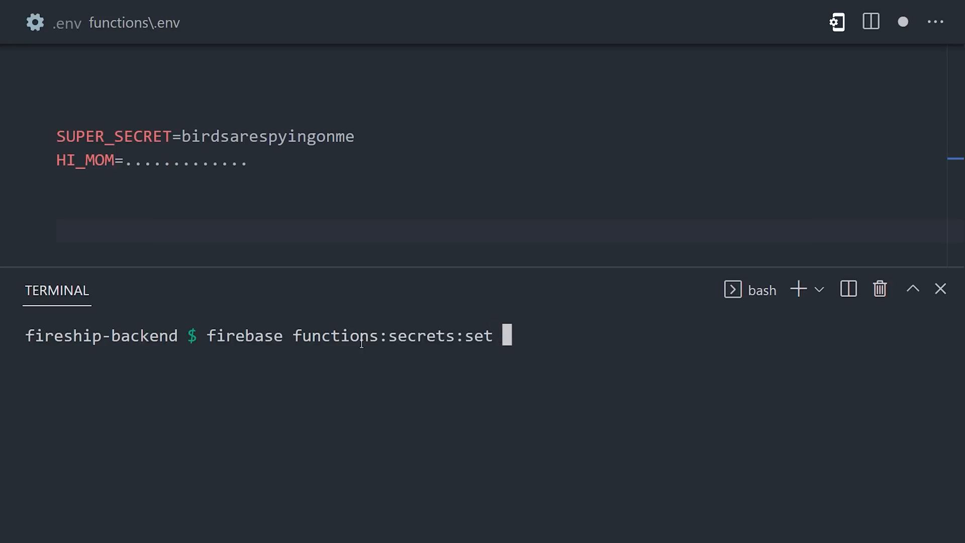
{"action": "type", "text": "SUPER_SECRET"}
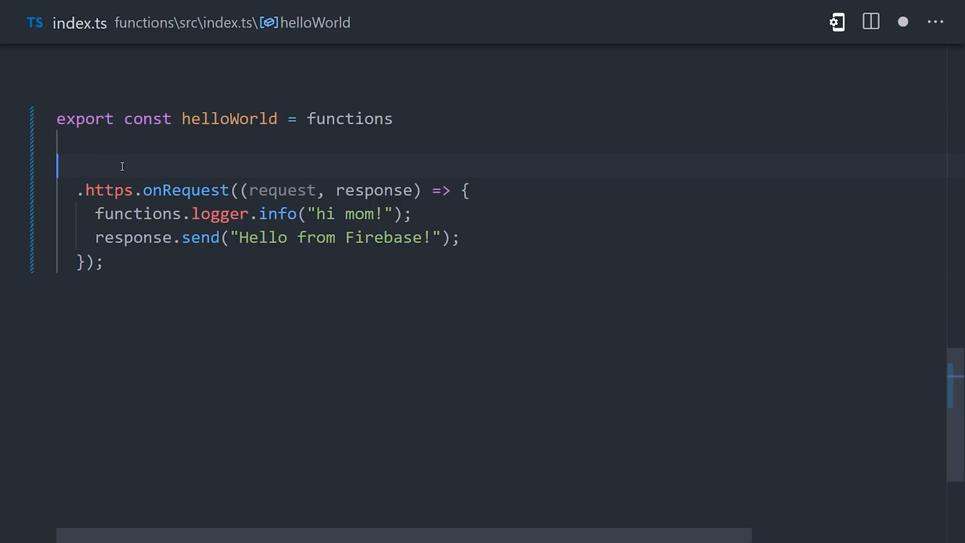
{"action": "type", "text": ".runWith({ secrets: [\"SUPER_SECRET\"]})"}
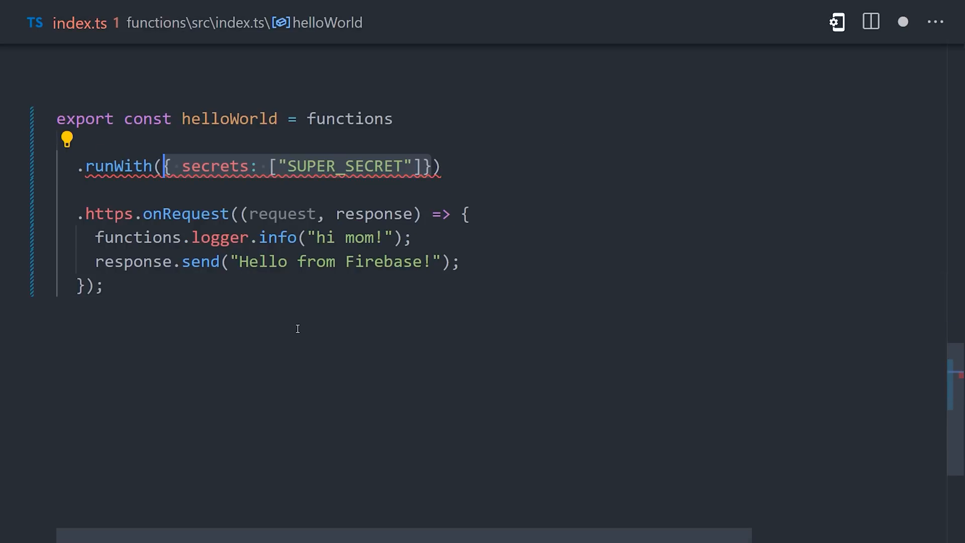